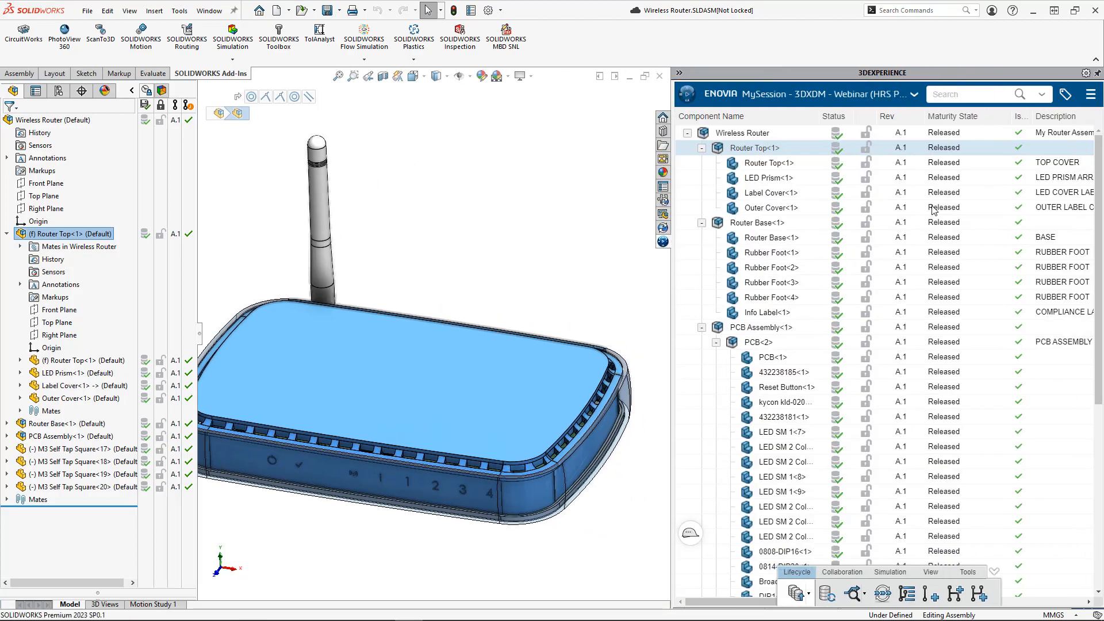
{"action": "mouse_move", "coordinate": [942, 303]}
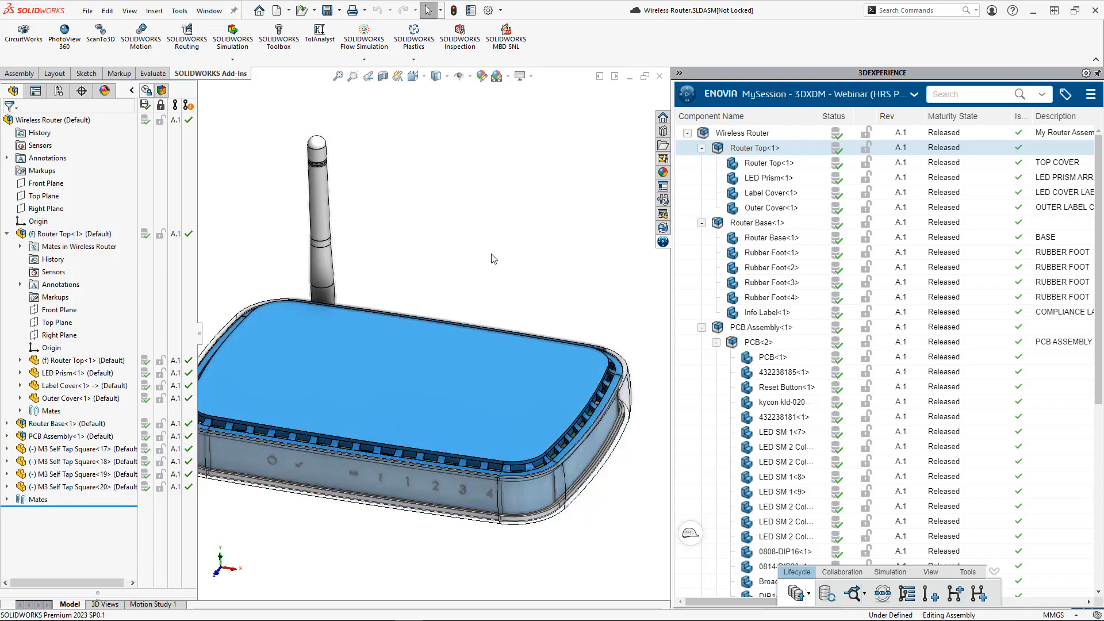
{"action": "mouse_move", "coordinate": [456, 403]}
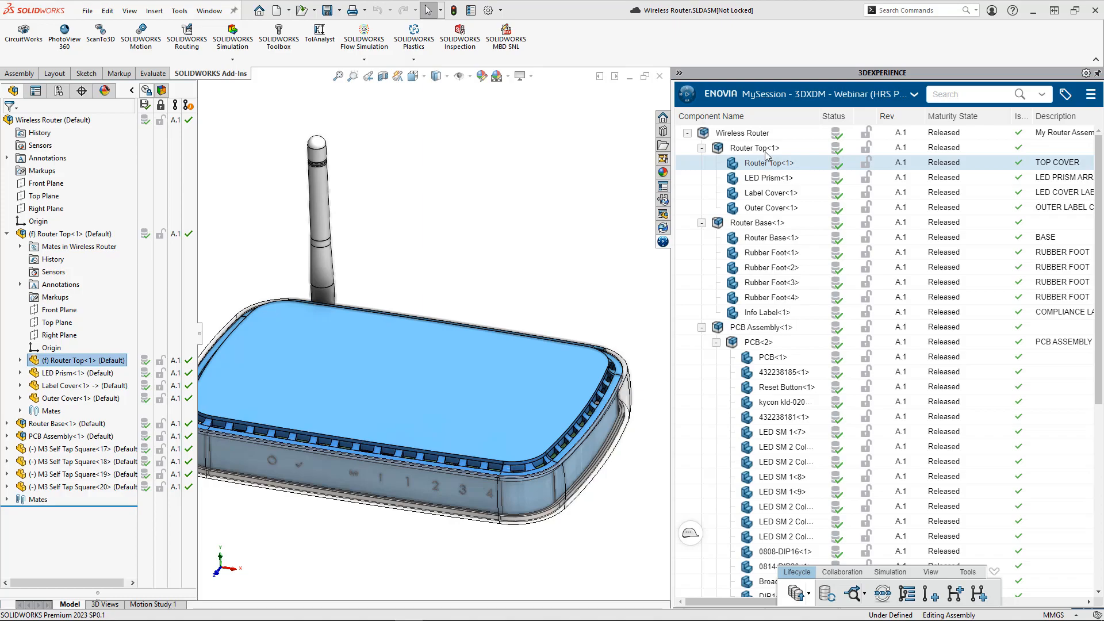
Step: Create B.1 revisions of Wireless Router and both Router Top items with comment 'Needs Logo Added'
{"action": "left_click", "coordinate": [741, 133]}
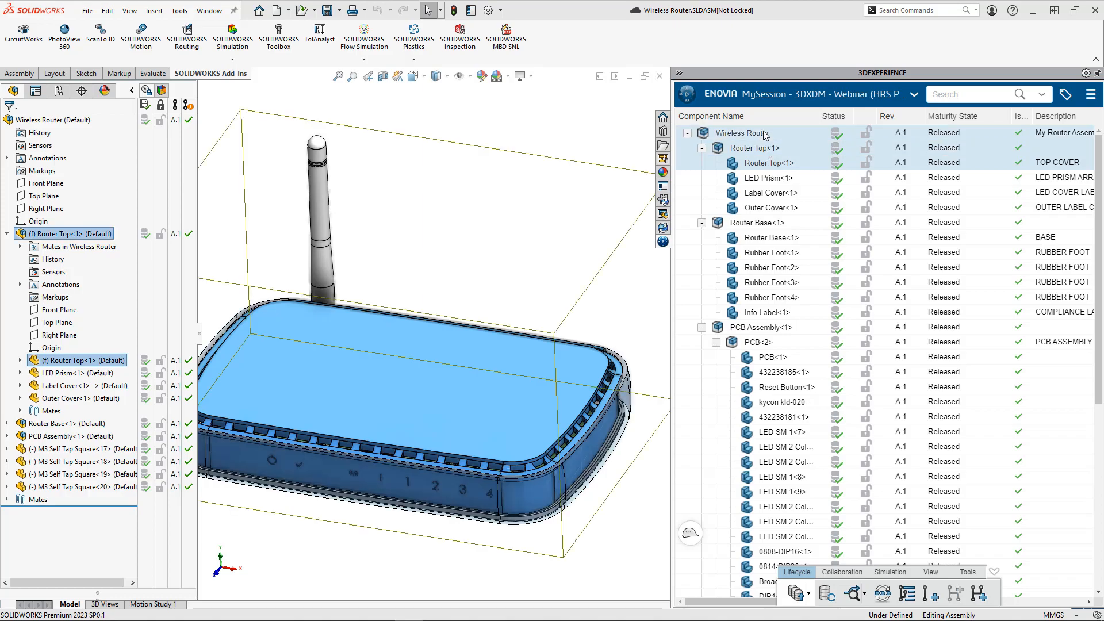
{"action": "right_click", "coordinate": [740, 133]}
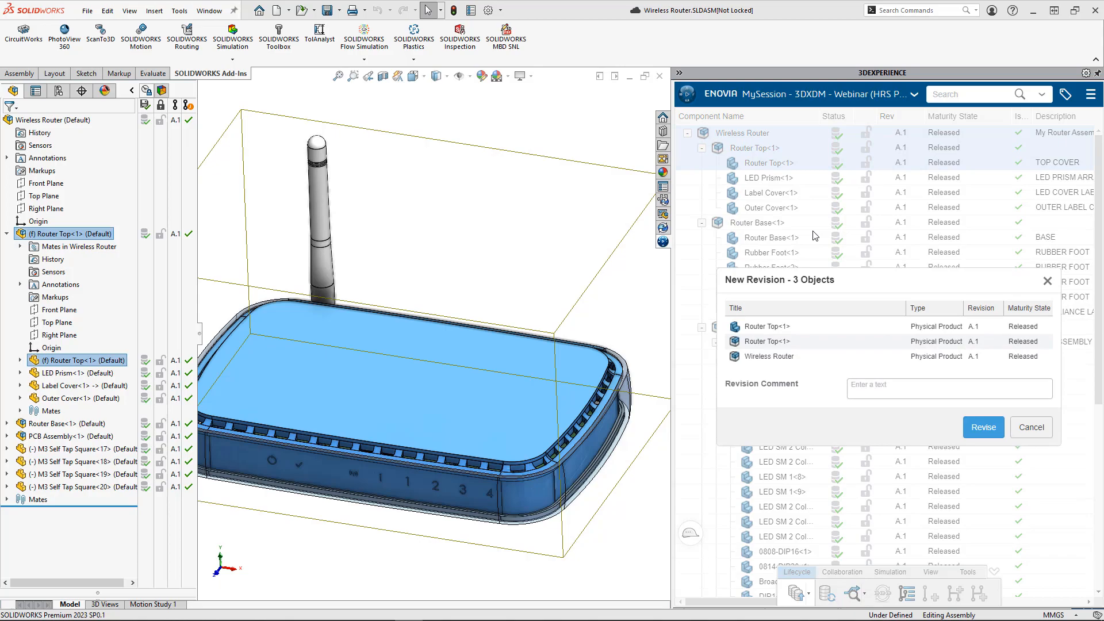
{"action": "left_click", "coordinate": [950, 388]}
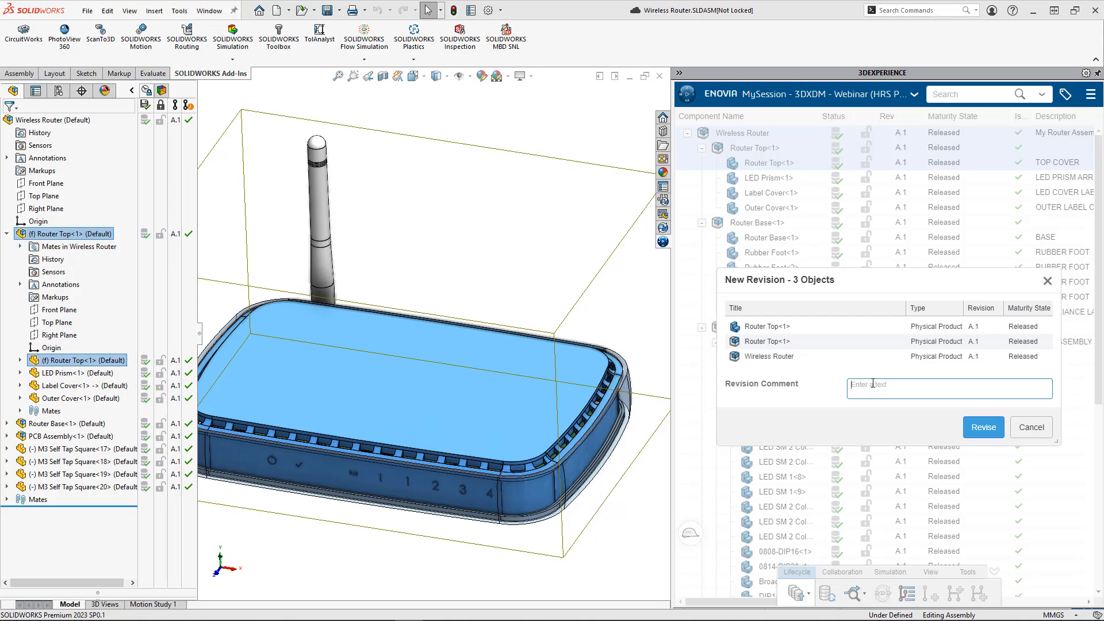
{"action": "type", "text": "Needs Logo Added"}
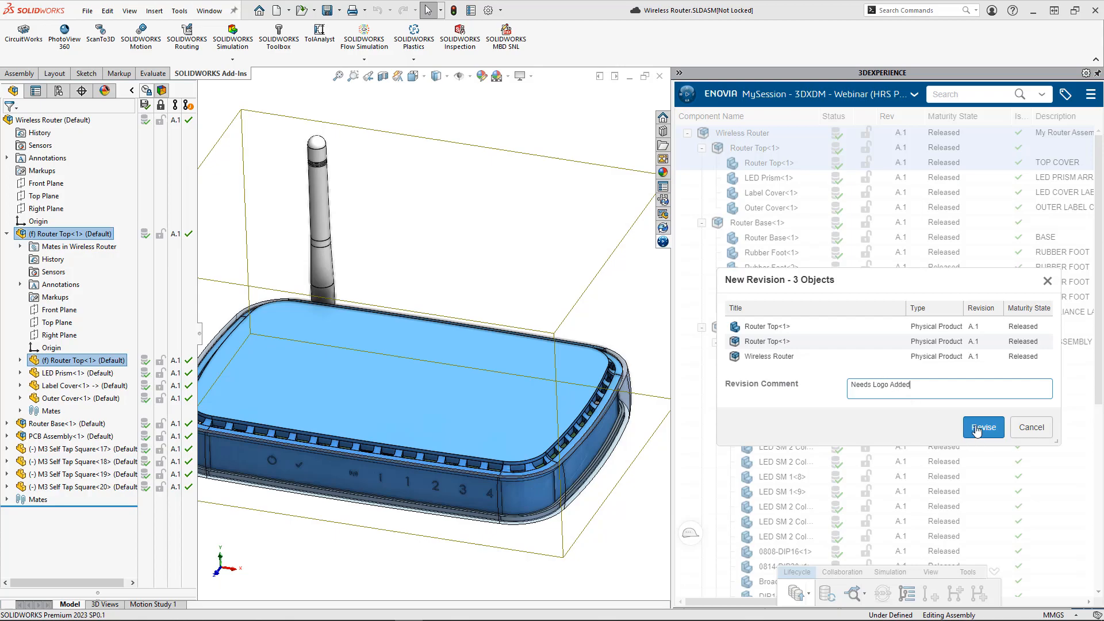
{"action": "left_click", "coordinate": [983, 427]}
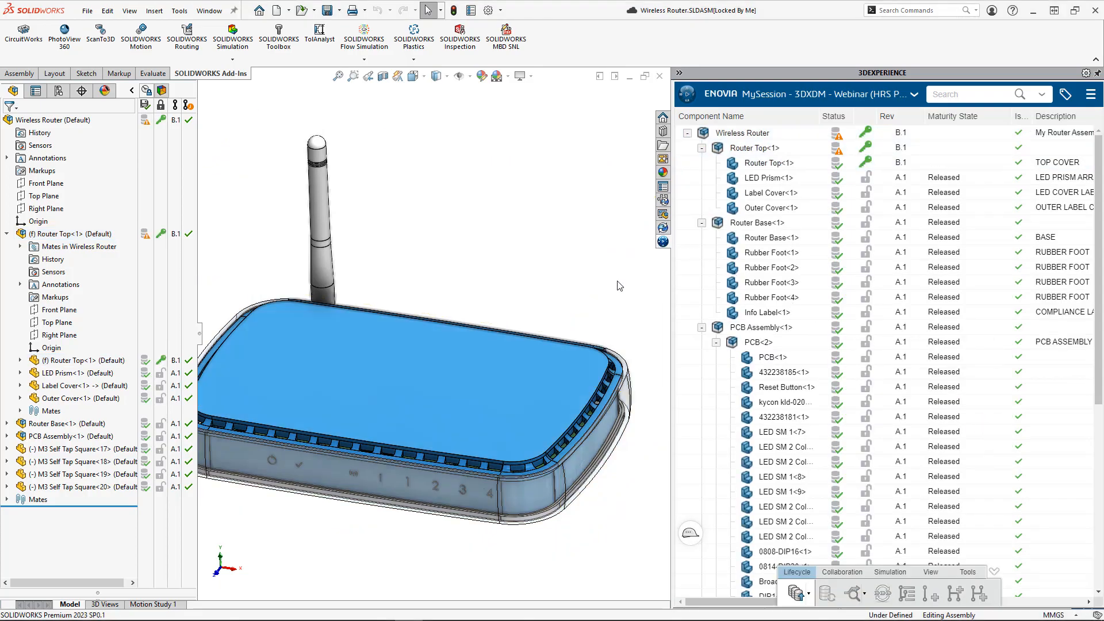
{"action": "mouse_move", "coordinate": [873, 165]}
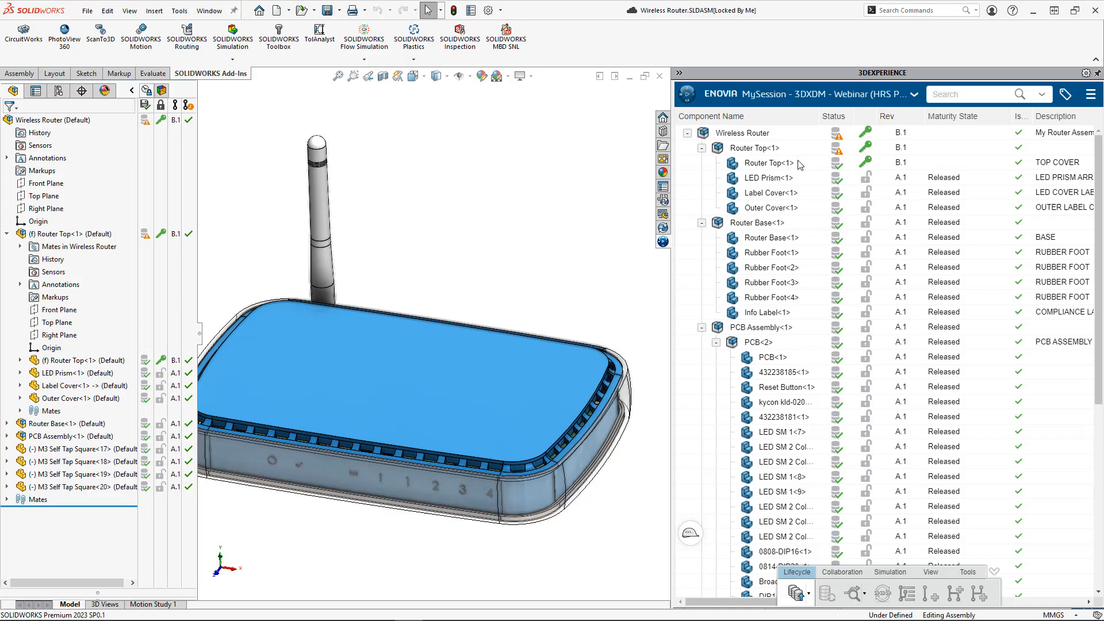
Step: Open the Router Top part from the 3DEXPERIENCE tree to emboss the WiFi logo
{"action": "right_click", "coordinate": [765, 163]}
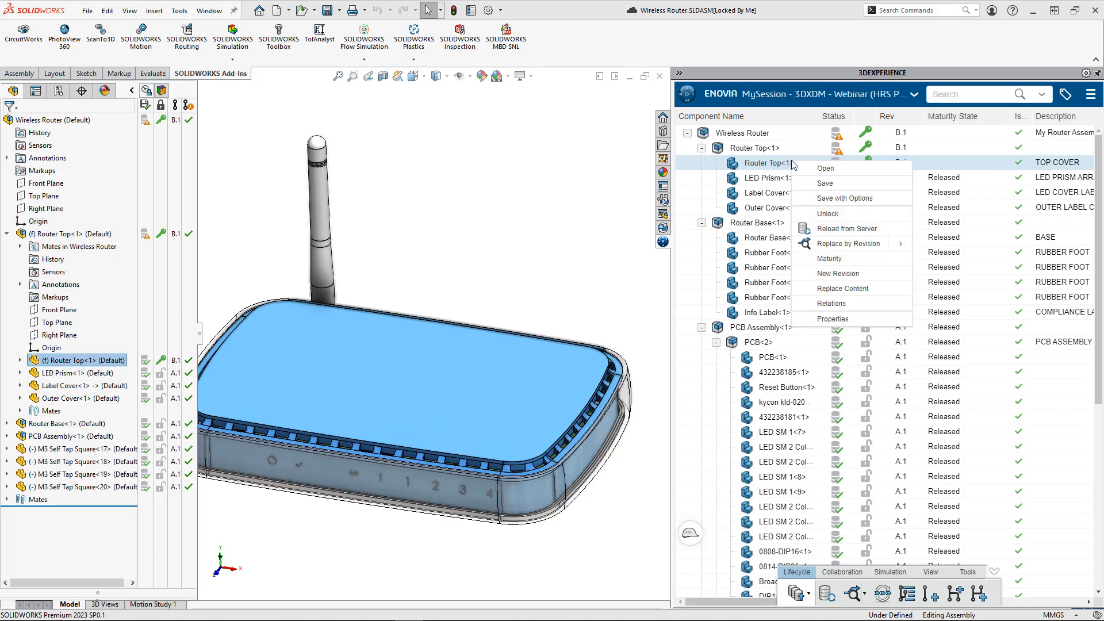
{"action": "left_click", "coordinate": [824, 167]}
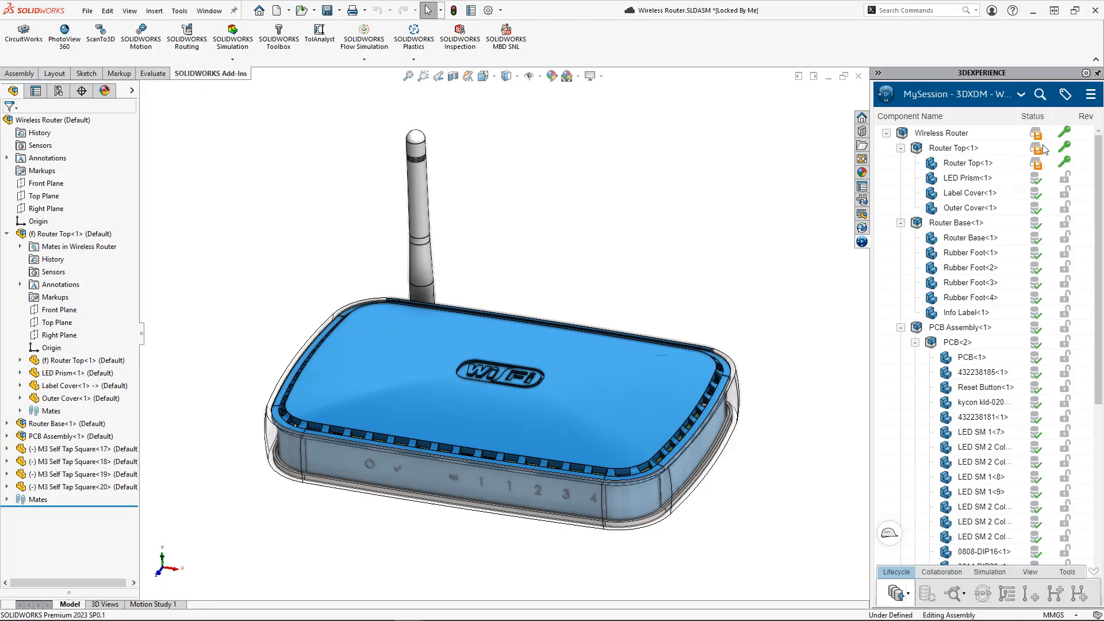
Step: Save the edited assembly and Router Top parts to 3DEXPERIENCE with comment 'Logo Added', no bookmark chosen
{"action": "left_click", "coordinate": [941, 132]}
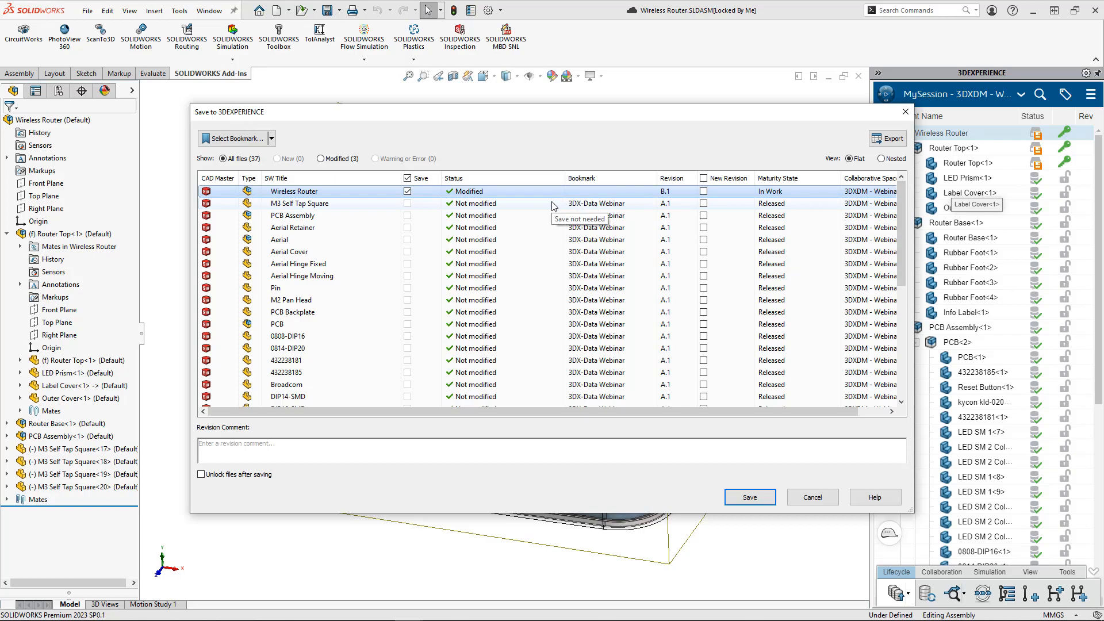
{"action": "scroll", "scroll_direction": "down", "scroll_amount": 3}
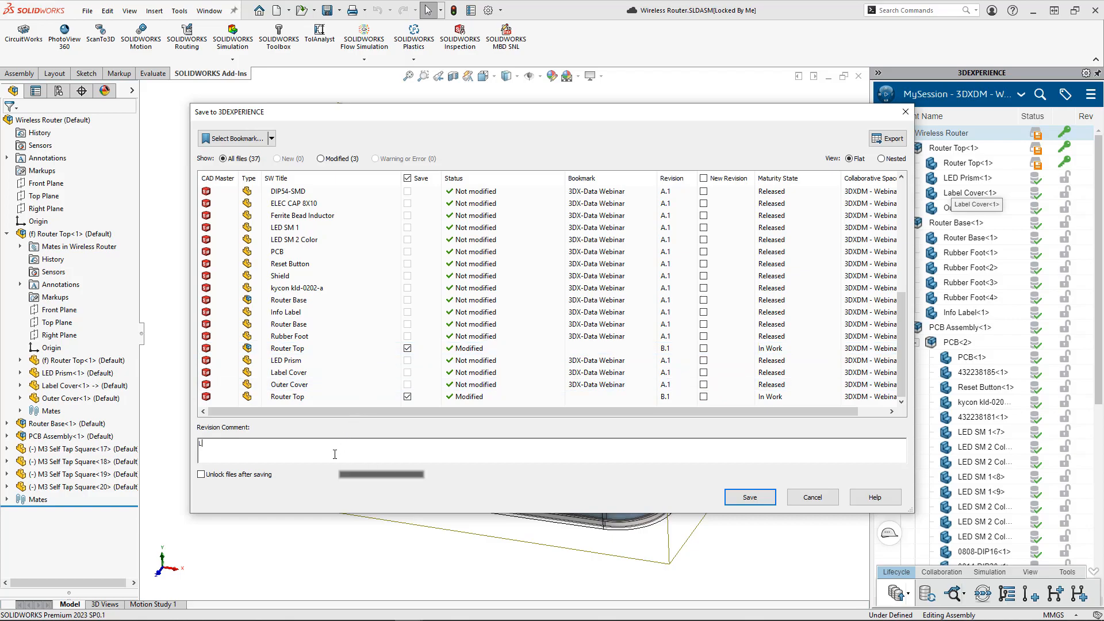
{"action": "type", "text": "Logo Added"}
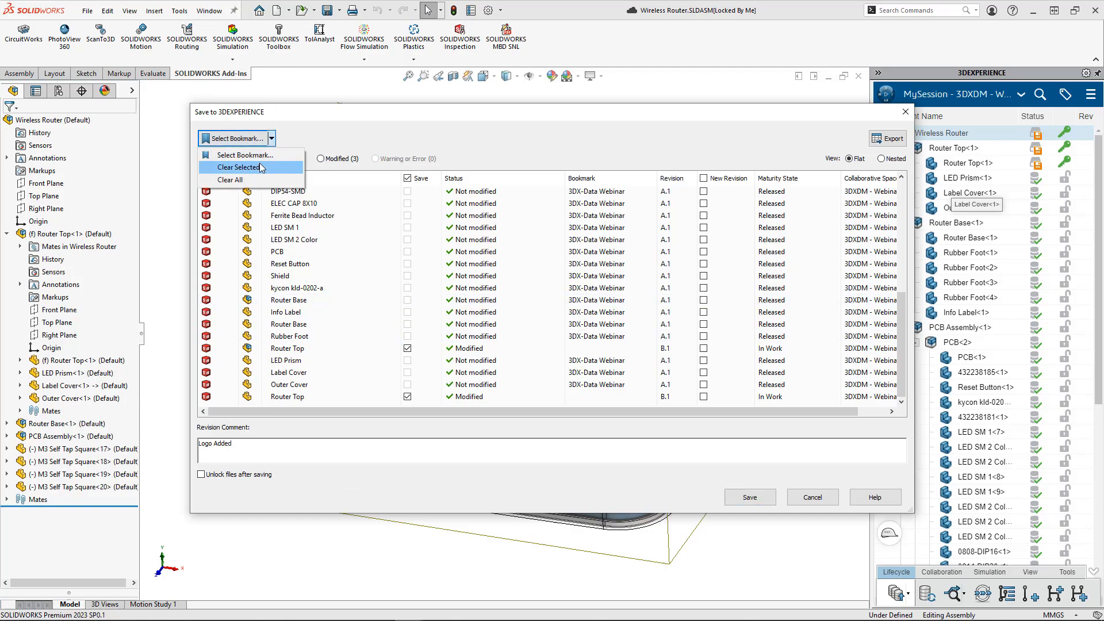
{"action": "left_click", "coordinate": [246, 155]}
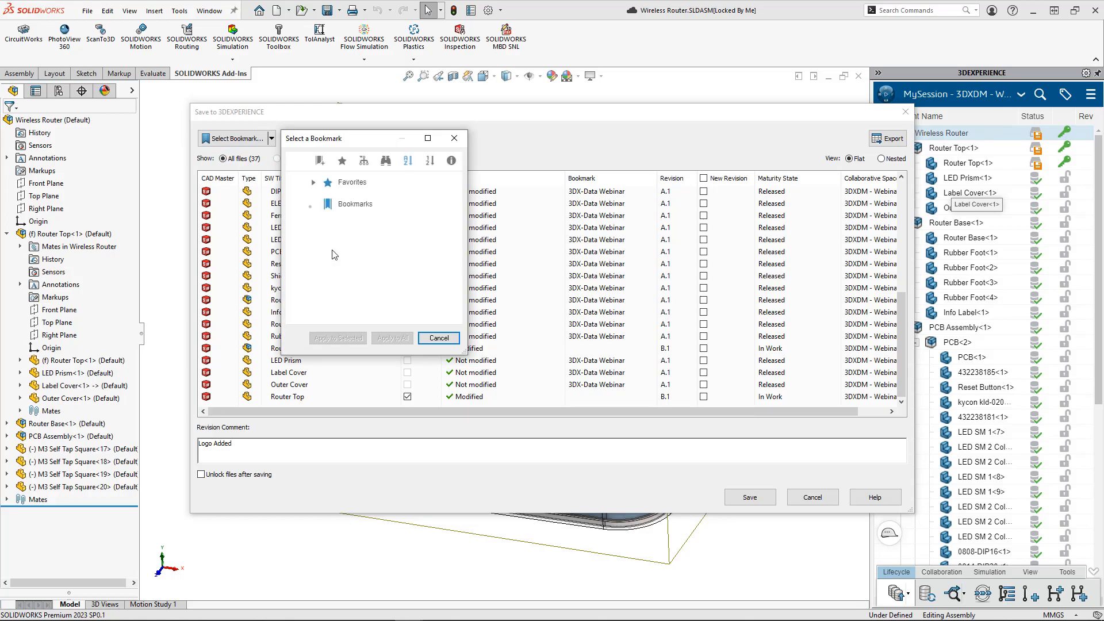
{"action": "left_click", "coordinate": [312, 204]}
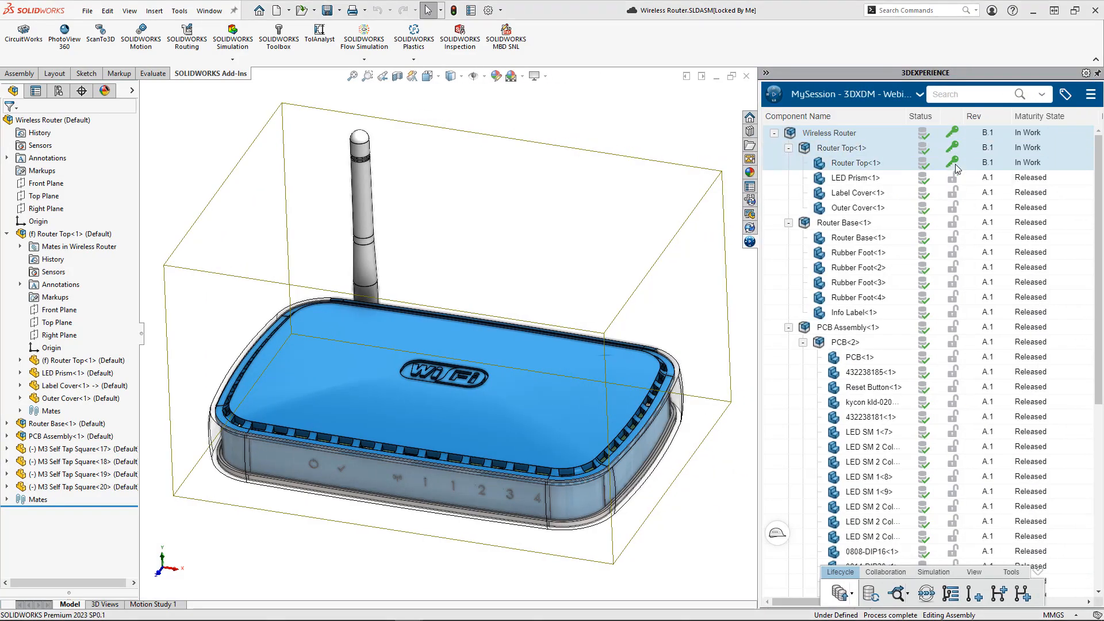
Step: Unlock the B.1 Wireless Router and Router Top items and promote their maturity to Released
{"action": "right_click", "coordinate": [856, 163]}
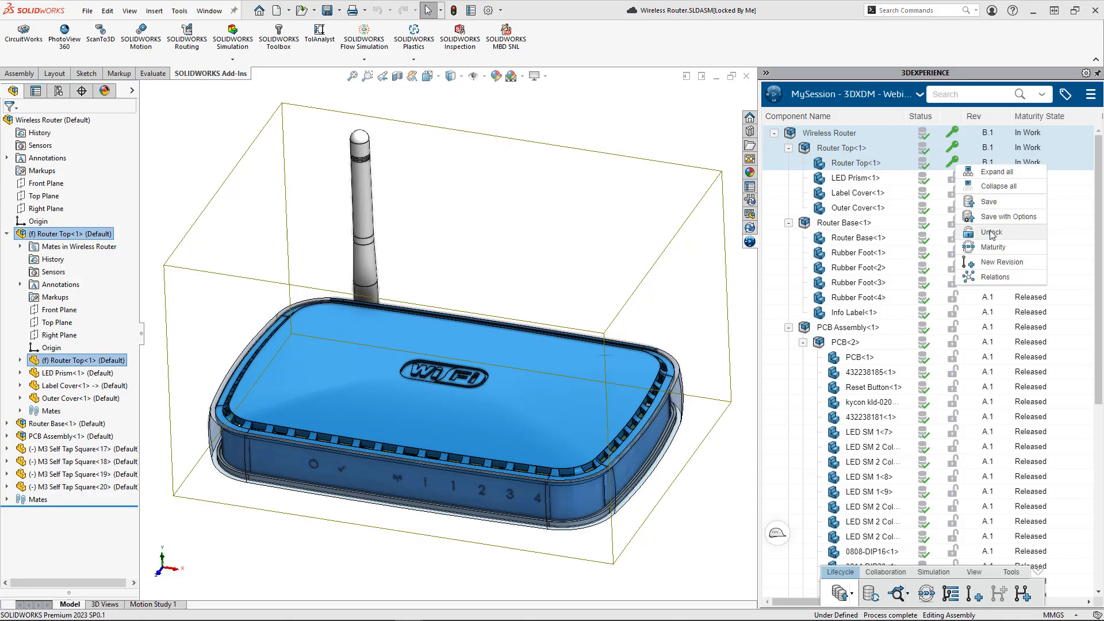
{"action": "left_click", "coordinate": [990, 232]}
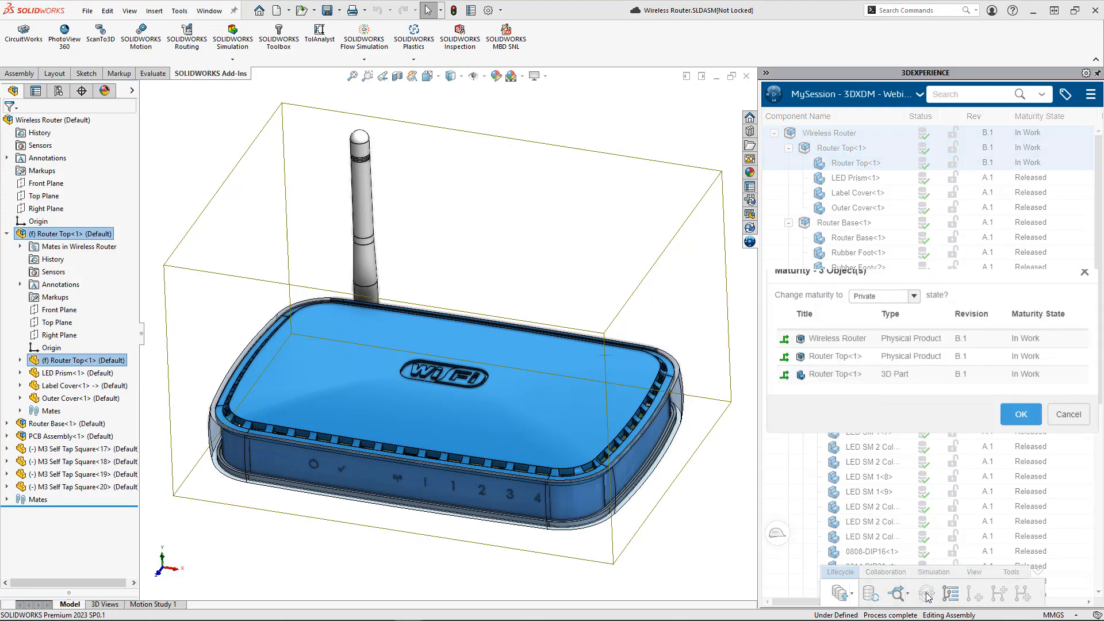
{"action": "left_click", "coordinate": [911, 306]}
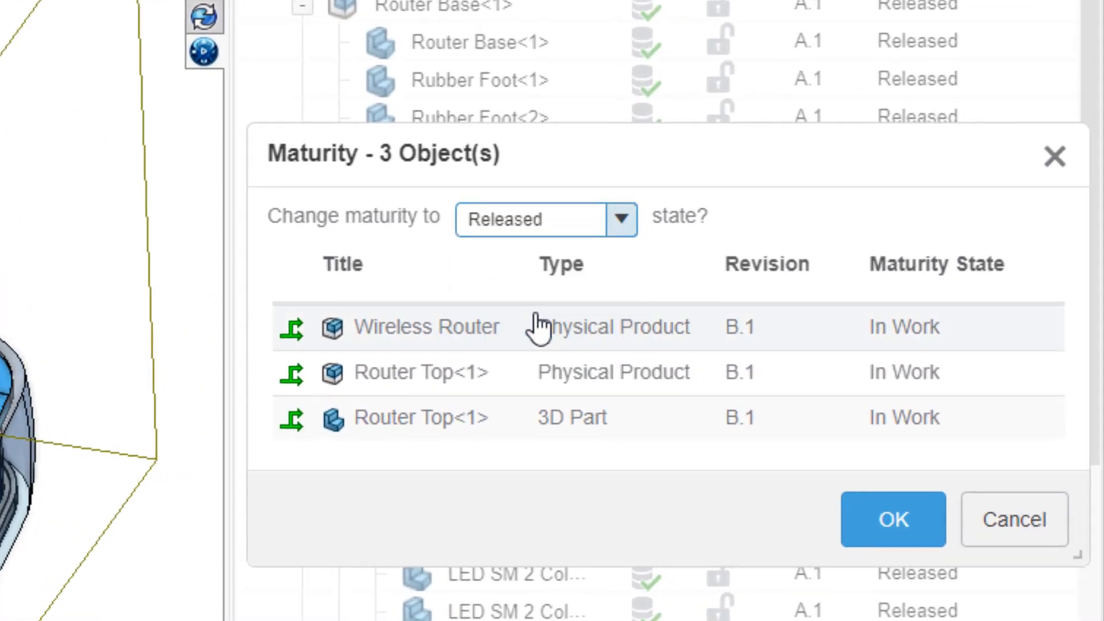
{"action": "left_click", "coordinate": [893, 520]}
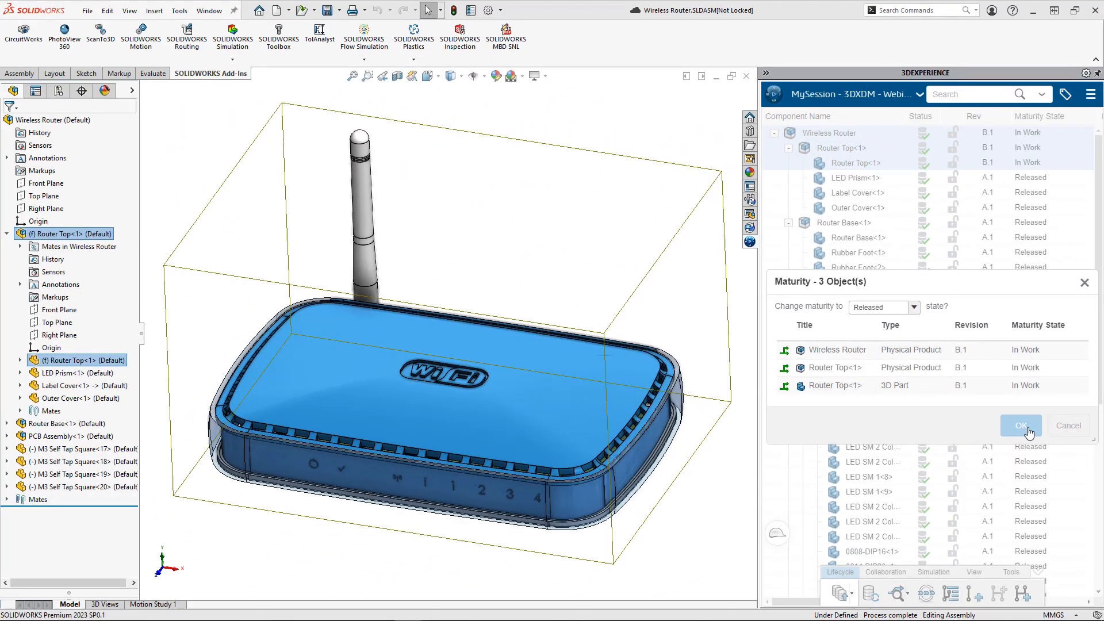
{"action": "left_click", "coordinate": [1020, 426]}
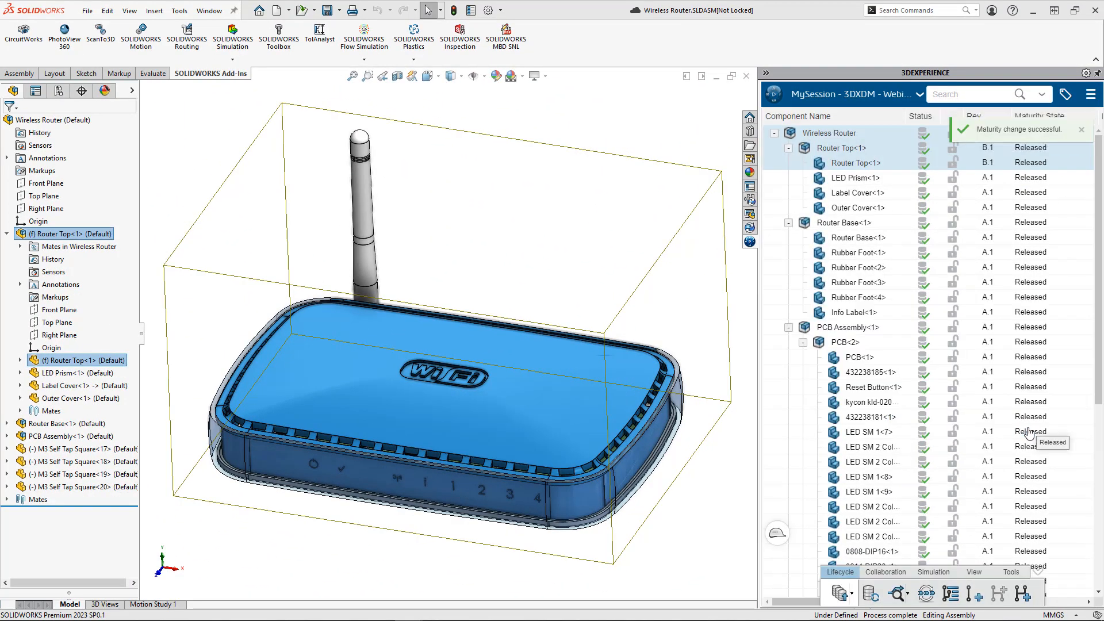